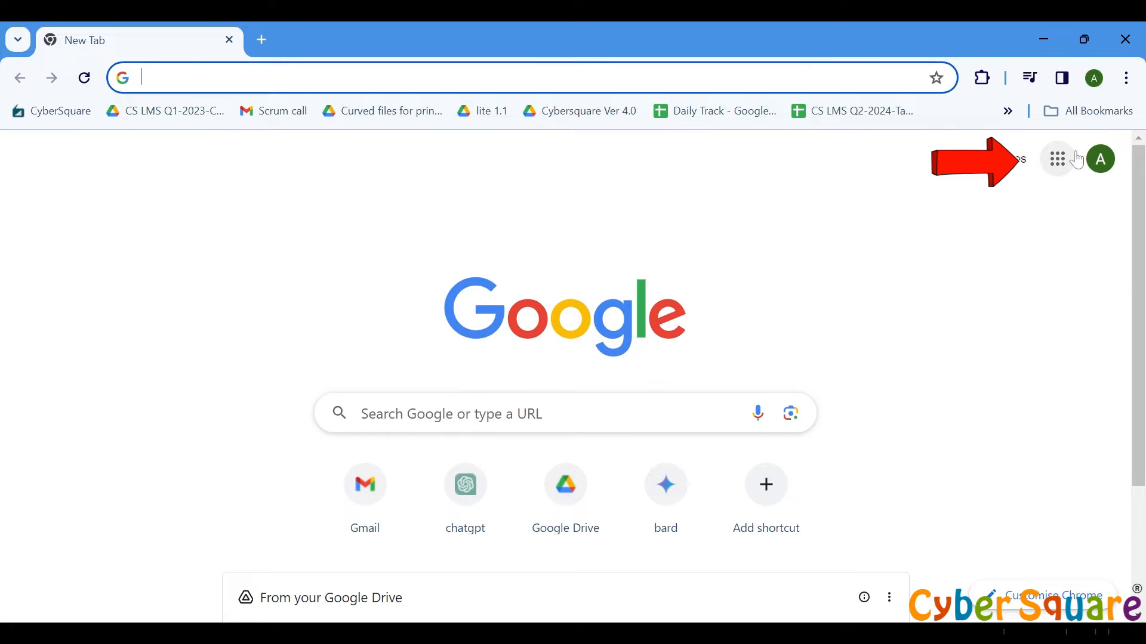
{"action": "mouse_move", "coordinate": [1056, 159]}
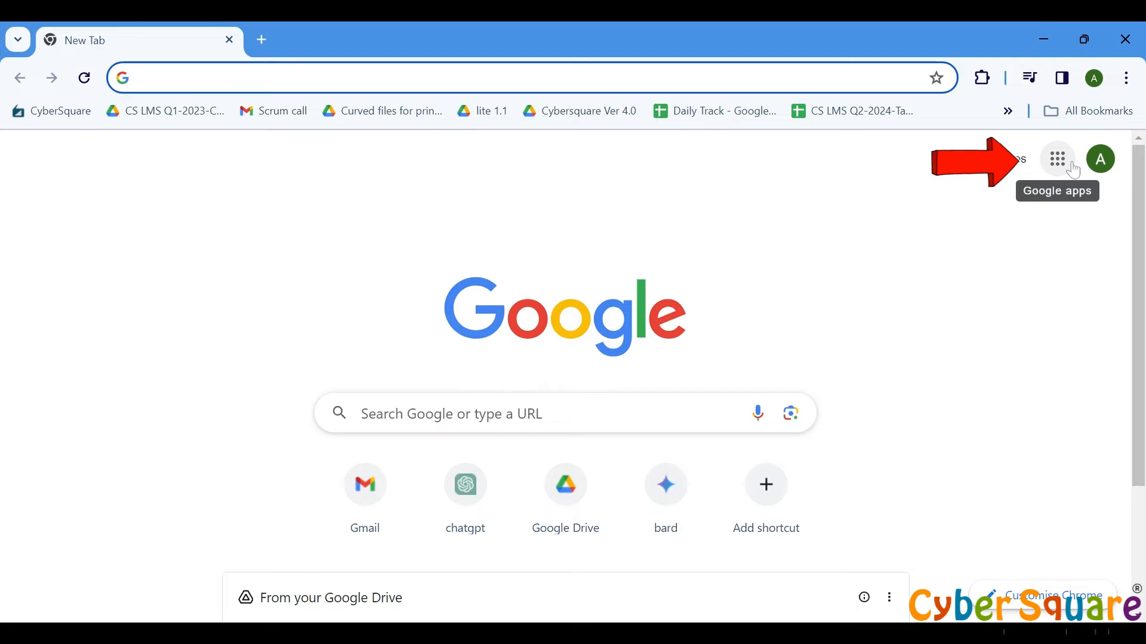
- Launch Google Slides from the Google apps launcher on Chrome's new tab page
{"action": "left_click", "coordinate": [1057, 159]}
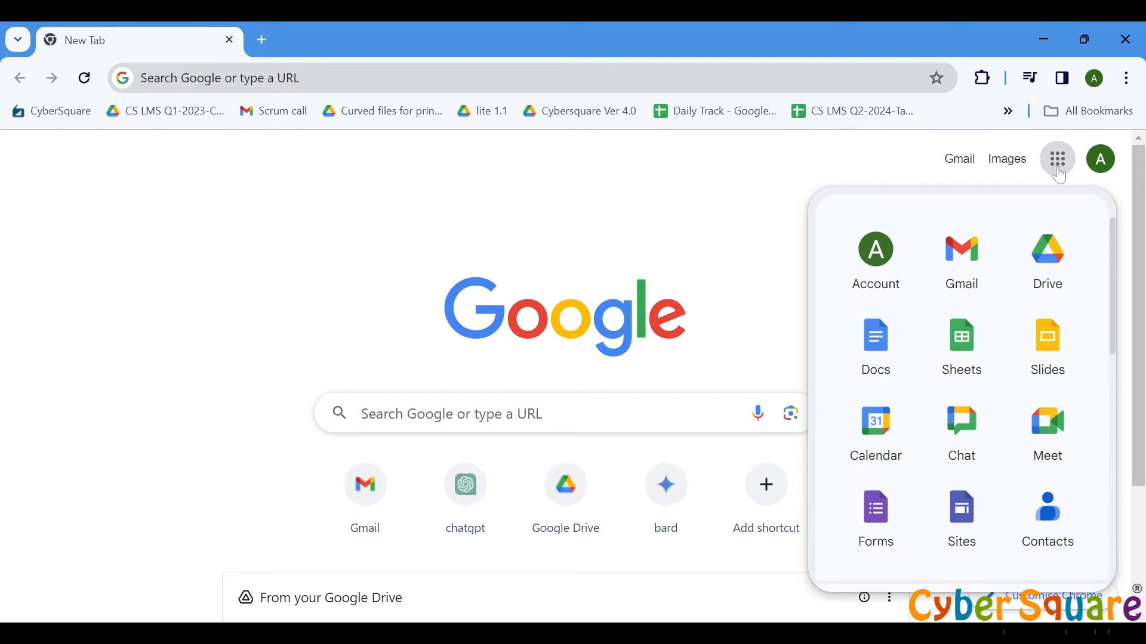
{"action": "mouse_move", "coordinate": [1046, 263]}
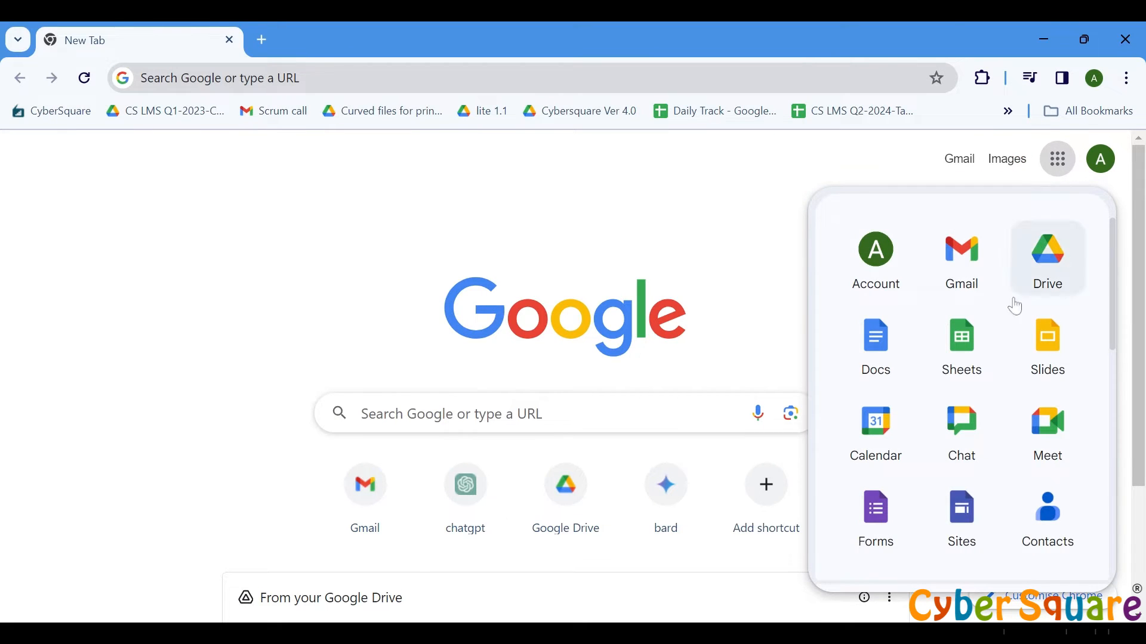
{"action": "mouse_move", "coordinate": [1046, 348]}
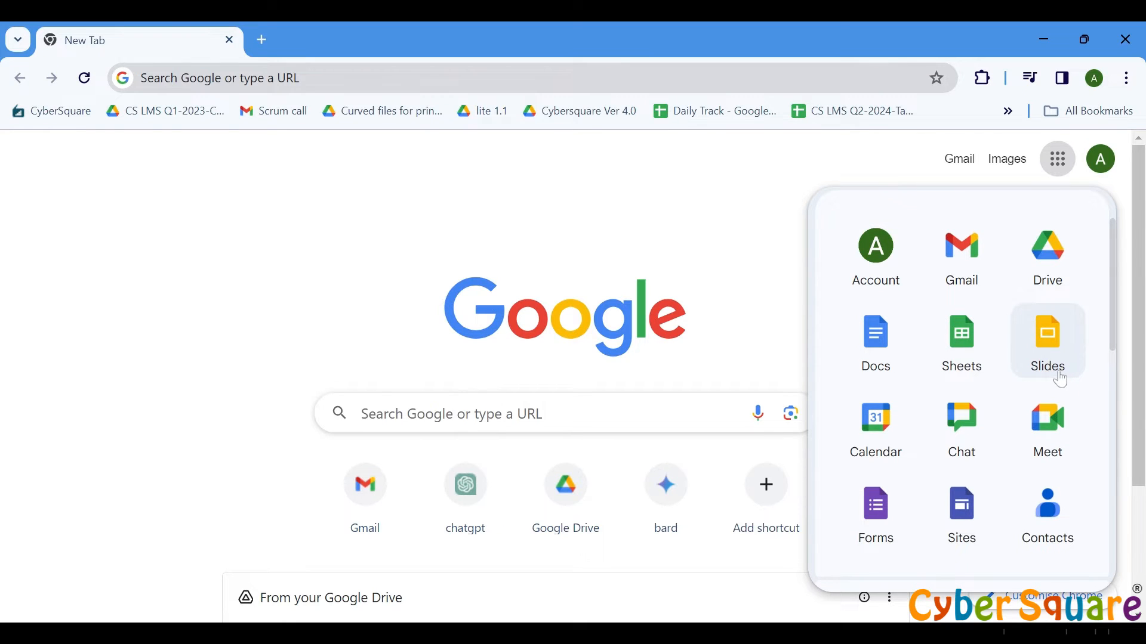
{"action": "left_click", "coordinate": [1046, 336]}
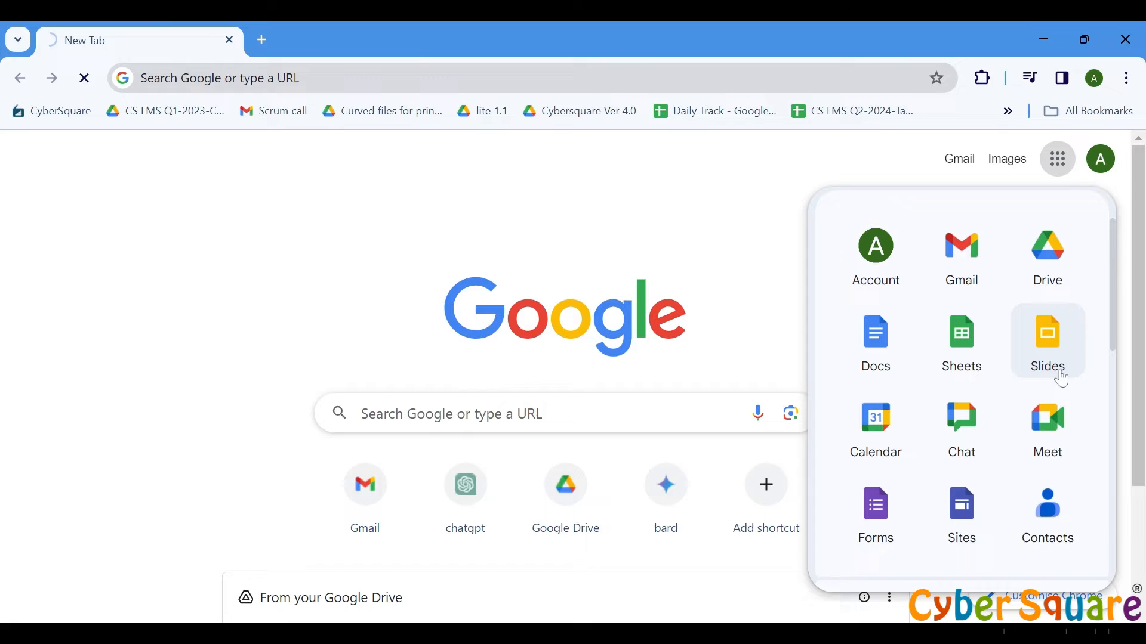
{"action": "left_click", "coordinate": [1046, 334]}
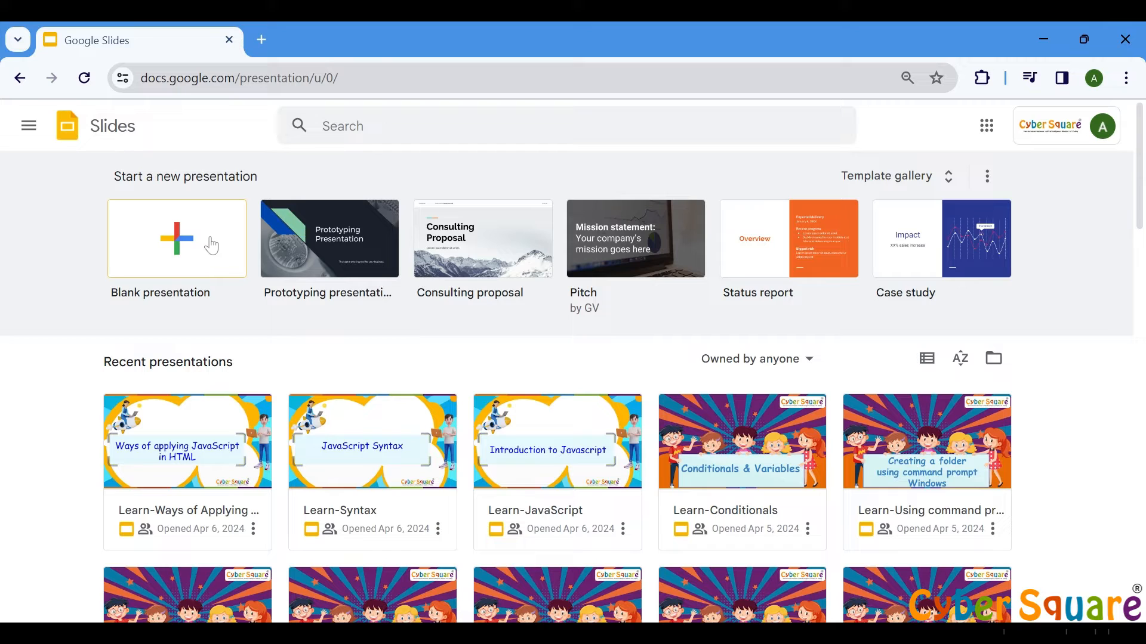
- Create a blank untitled presentation and look into the toolbar's More options menu
{"action": "left_click", "coordinate": [176, 238]}
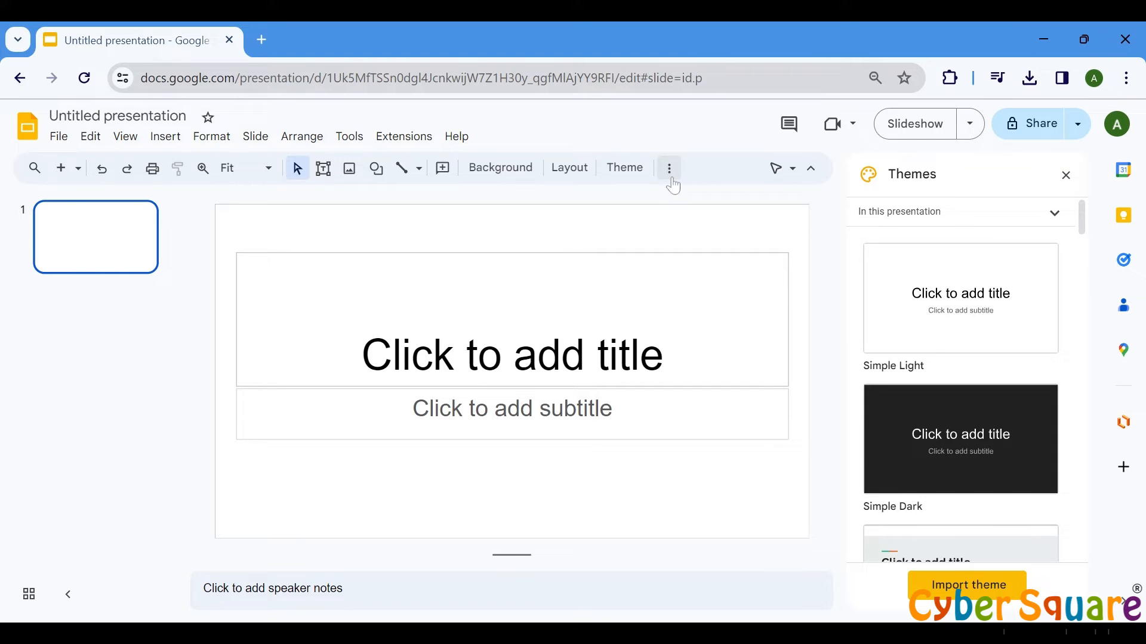
{"action": "left_click", "coordinate": [668, 167]}
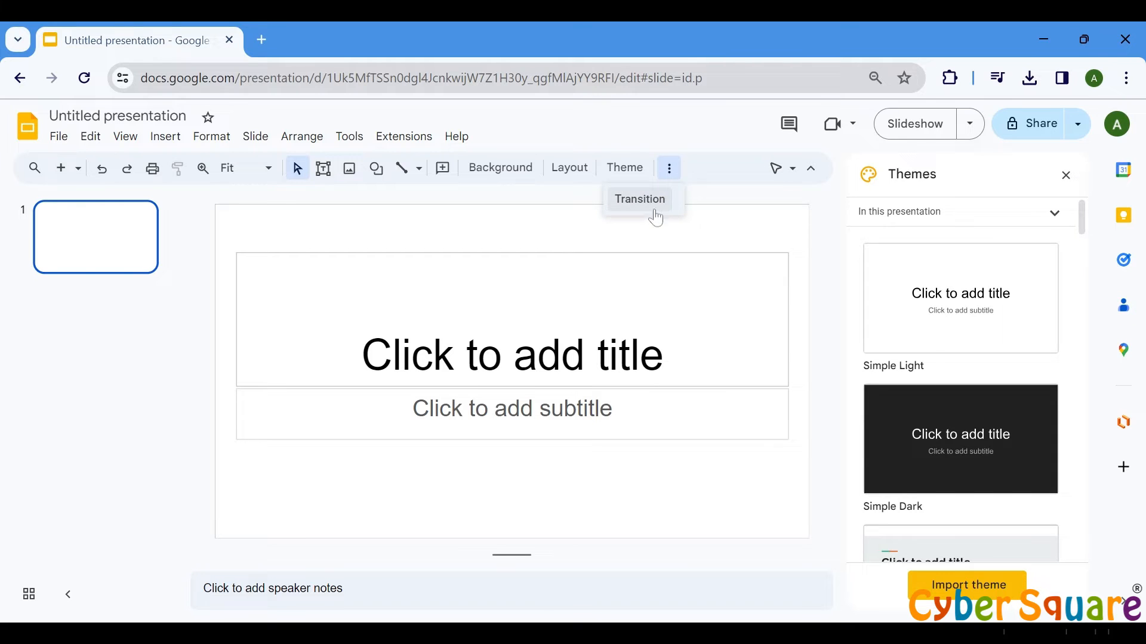
{"action": "mouse_move", "coordinate": [692, 220]}
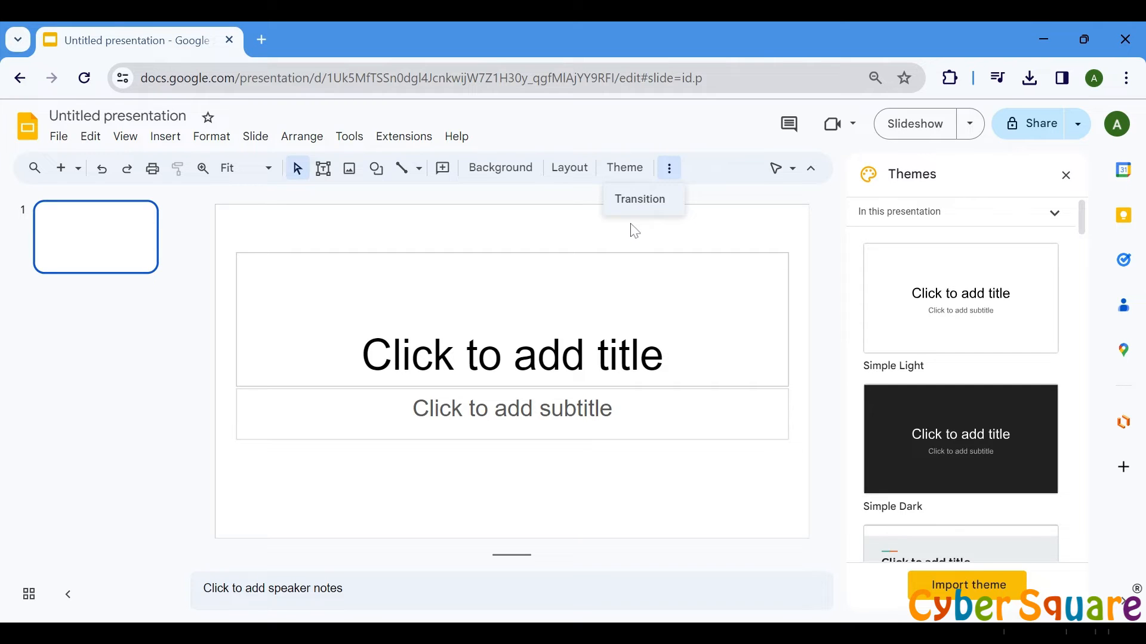
- Open the Motion panel from View and set slide 1's transition to Dissolve
{"action": "left_click", "coordinate": [124, 137]}
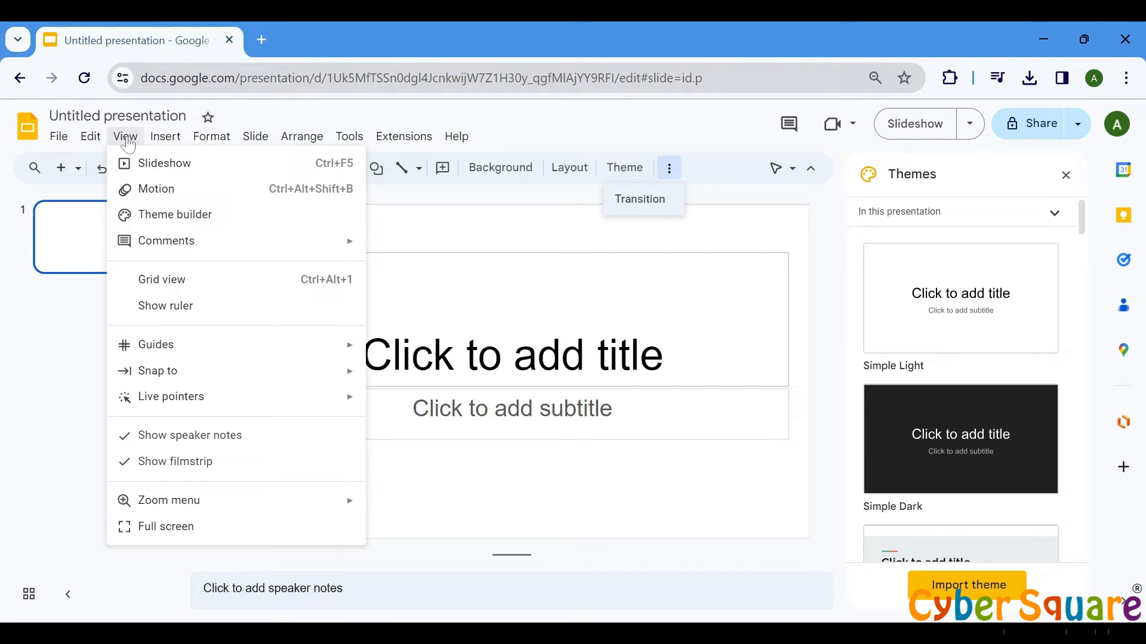
{"action": "mouse_move", "coordinate": [155, 188]}
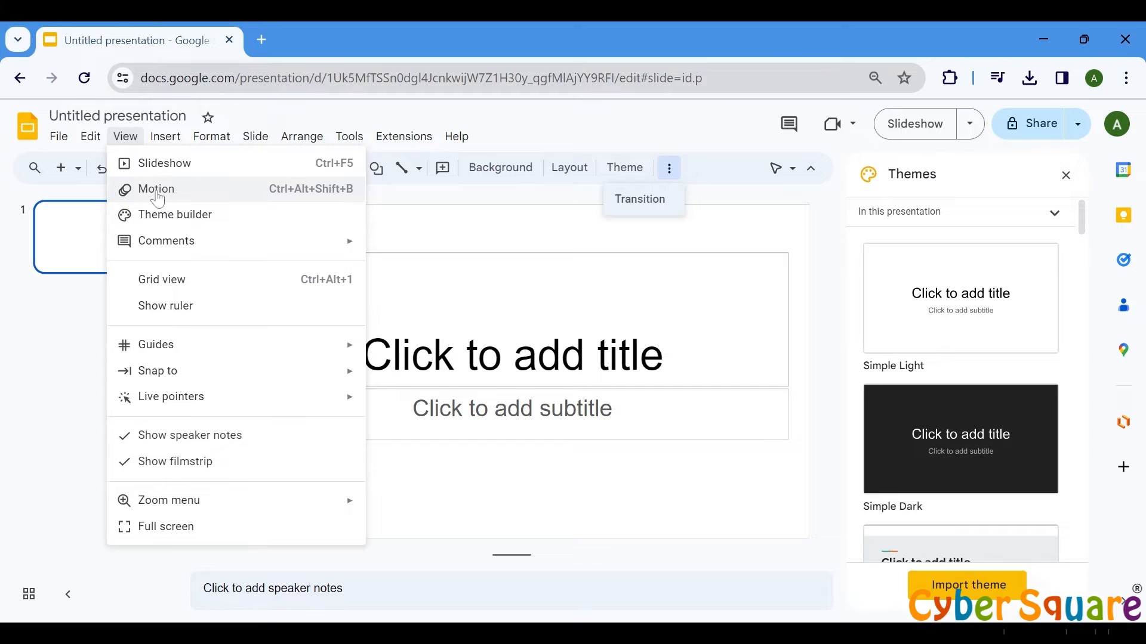
{"action": "left_click", "coordinate": [156, 189]}
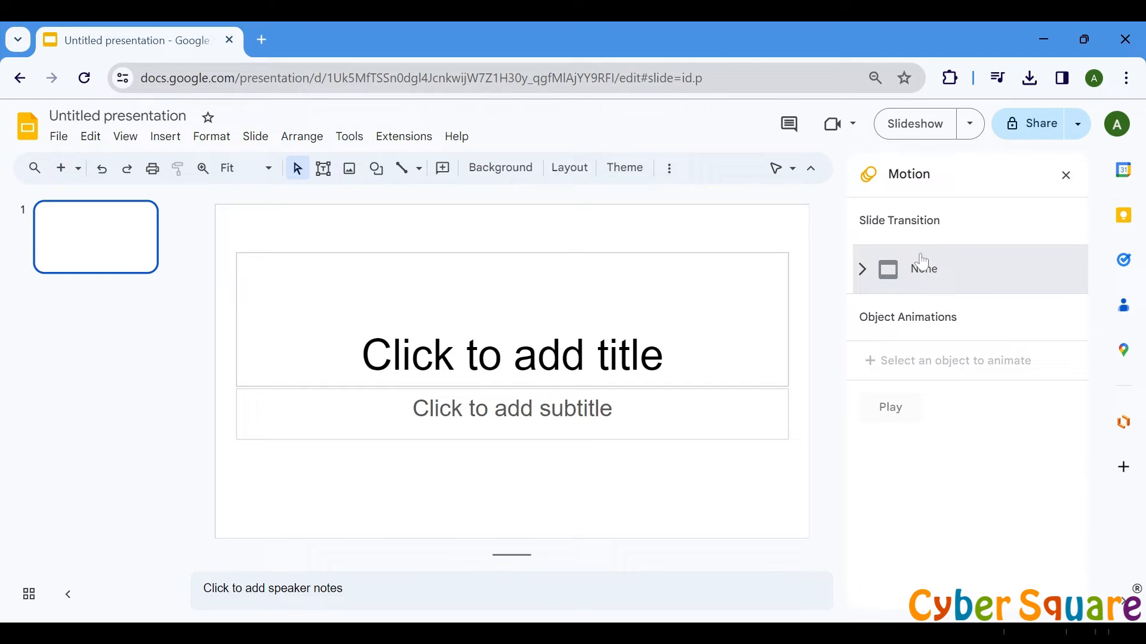
{"action": "mouse_move", "coordinate": [928, 281]}
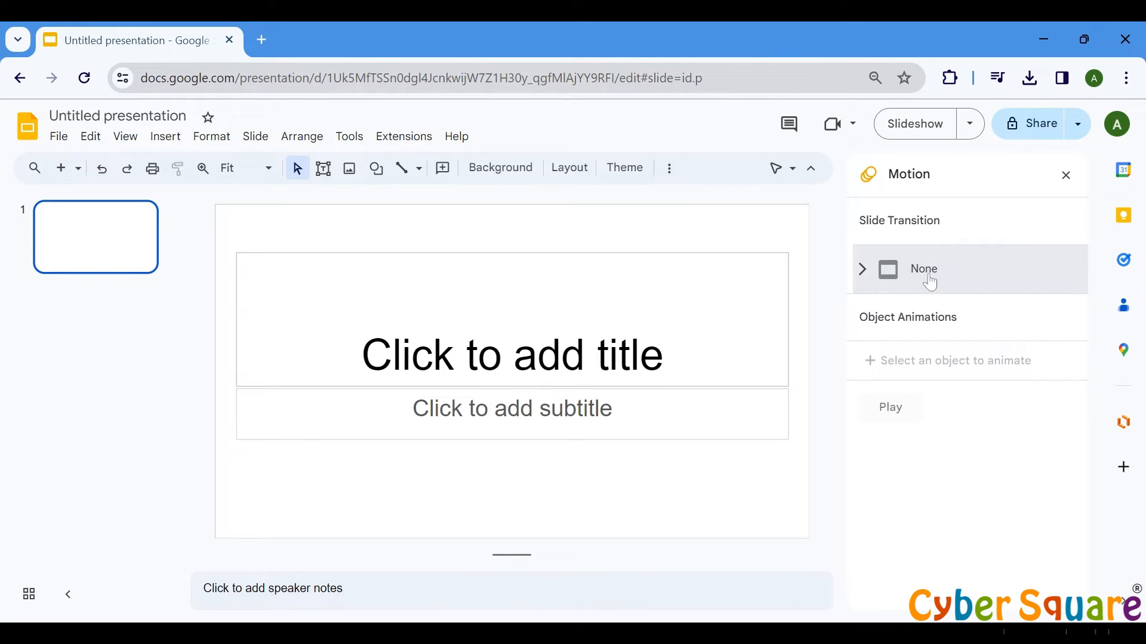
{"action": "left_click", "coordinate": [923, 269]}
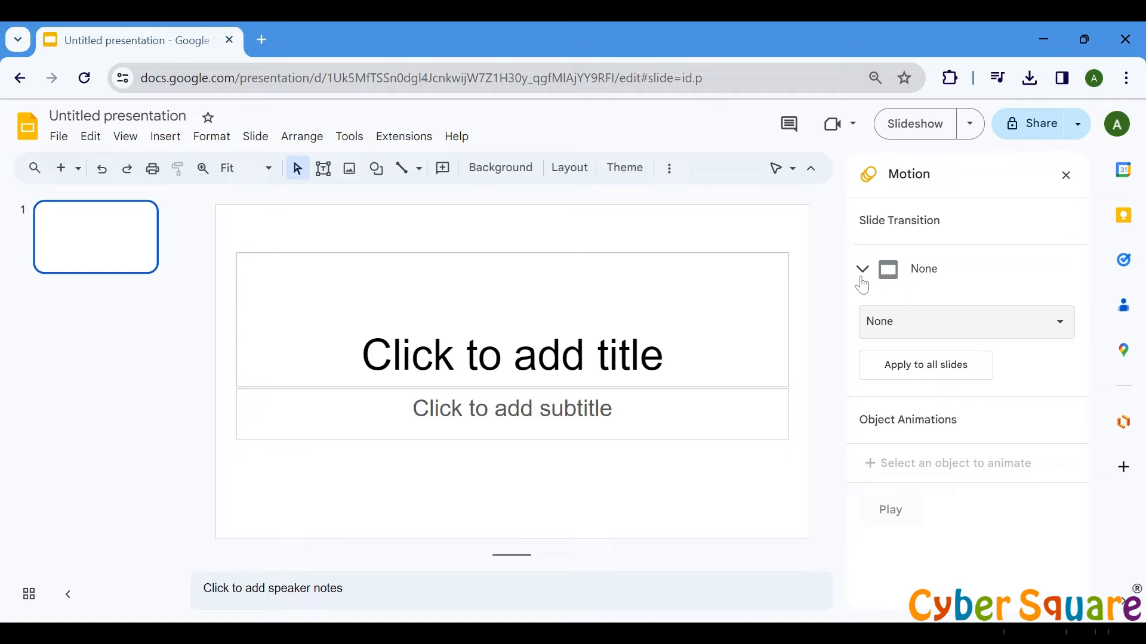
{"action": "left_click", "coordinate": [965, 322]}
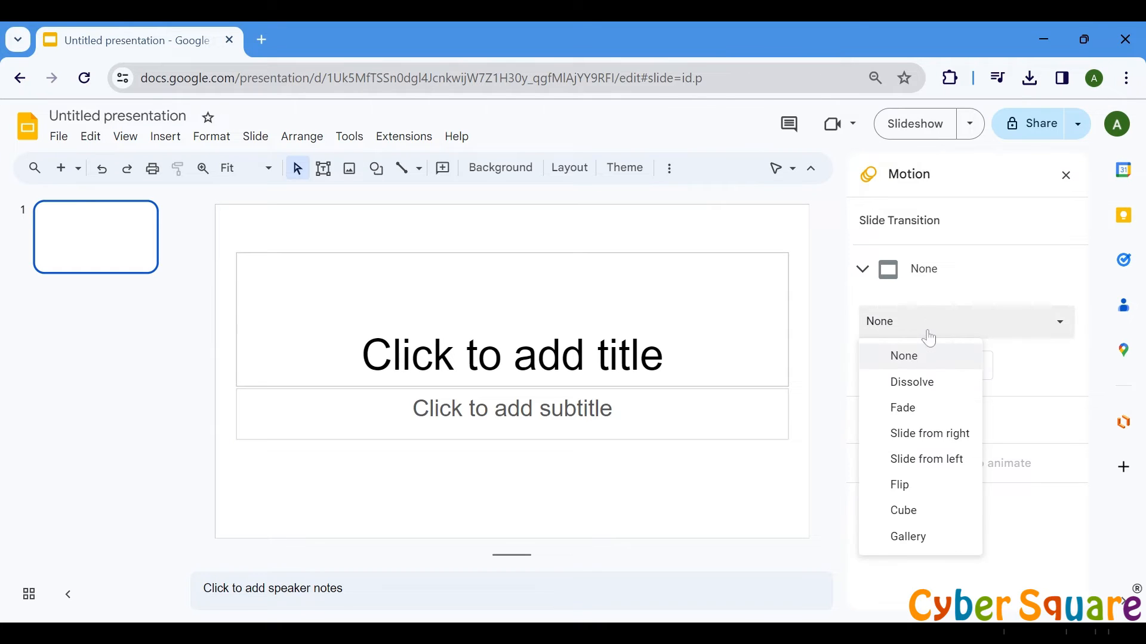
{"action": "mouse_move", "coordinate": [916, 508]}
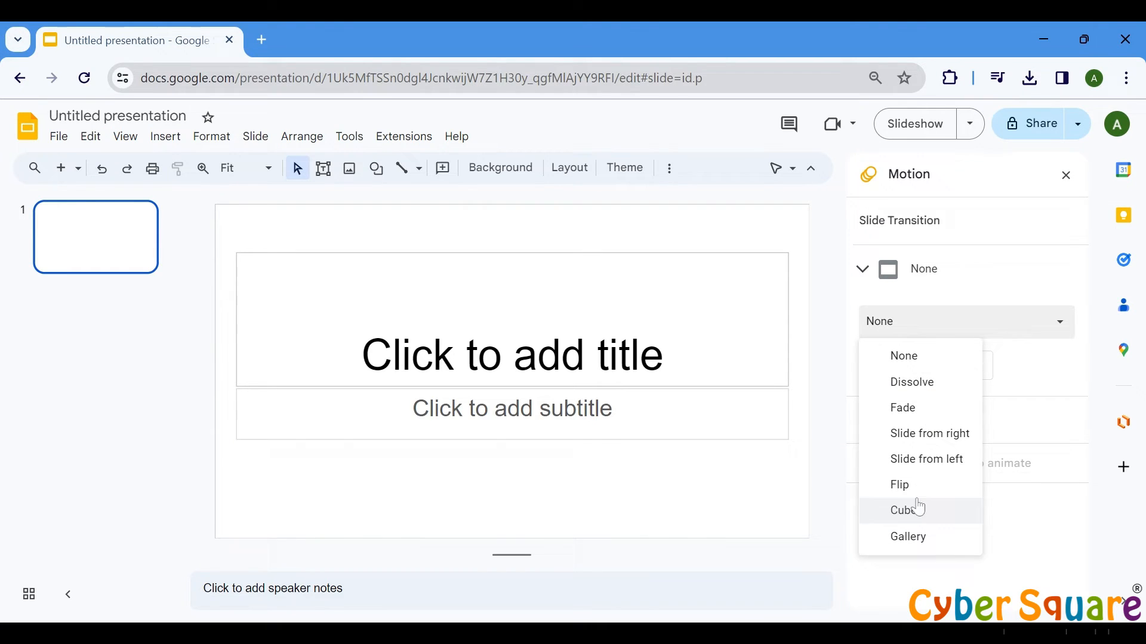
{"action": "mouse_move", "coordinate": [912, 382]}
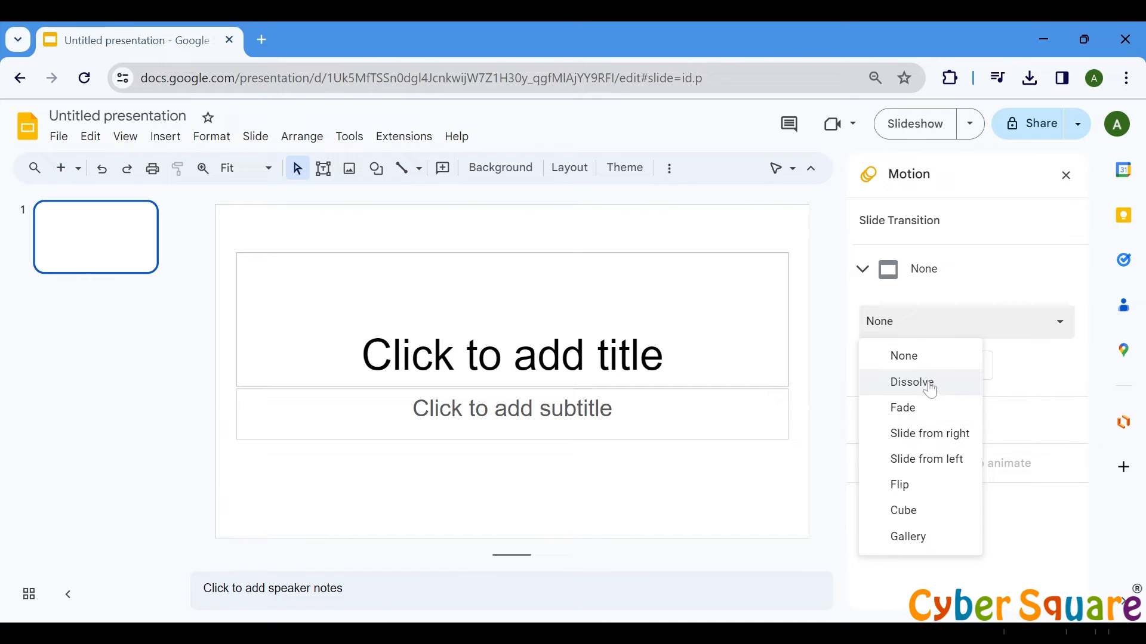
{"action": "left_click", "coordinate": [911, 381]}
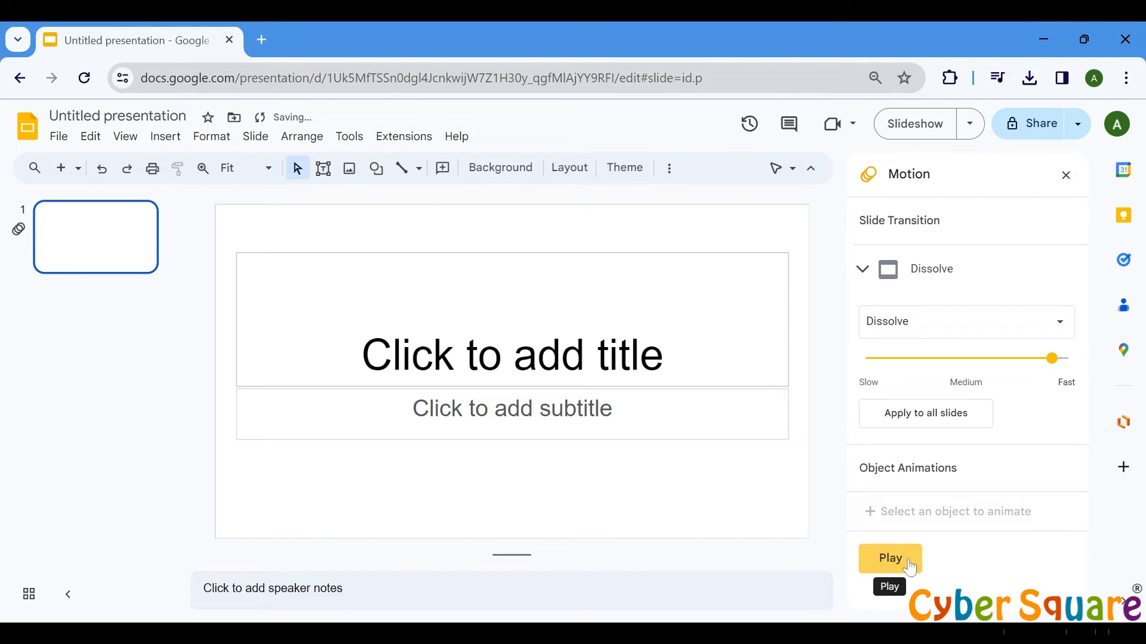
- Preview the fast Dissolve transition, then stop the preview
{"action": "left_click", "coordinate": [889, 558]}
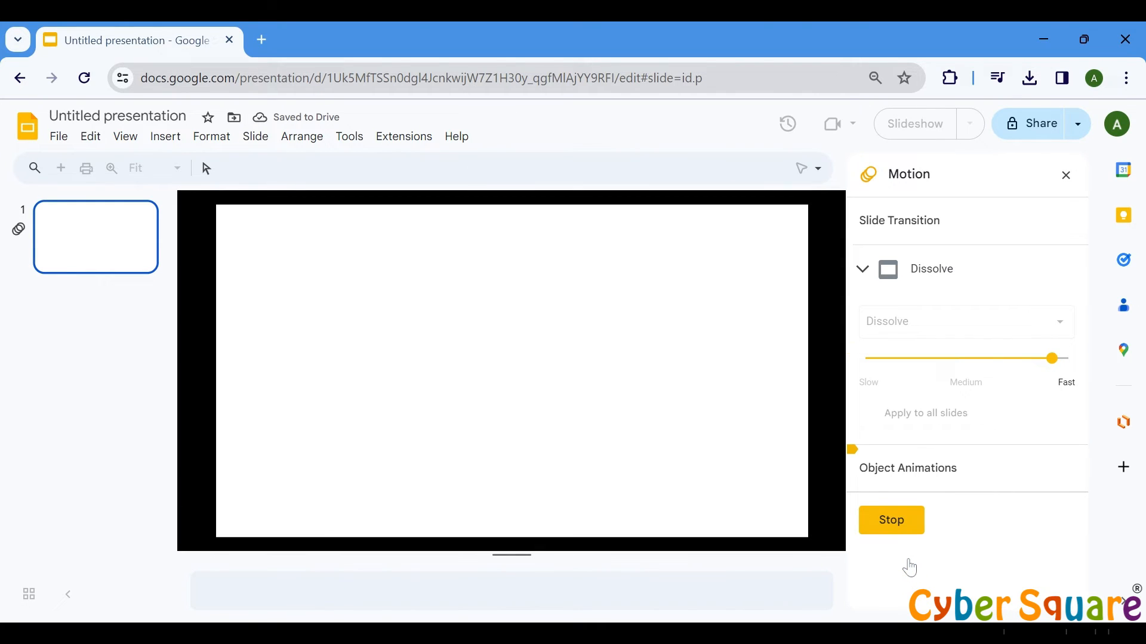
{"action": "left_click", "coordinate": [891, 520]}
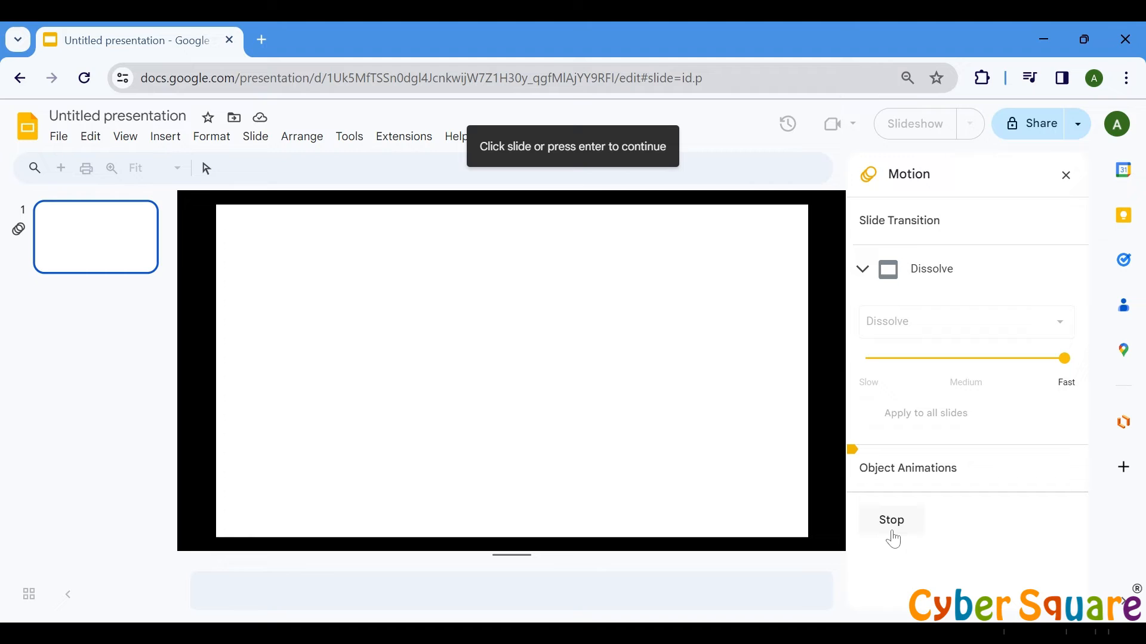
{"action": "mouse_move", "coordinate": [891, 521]}
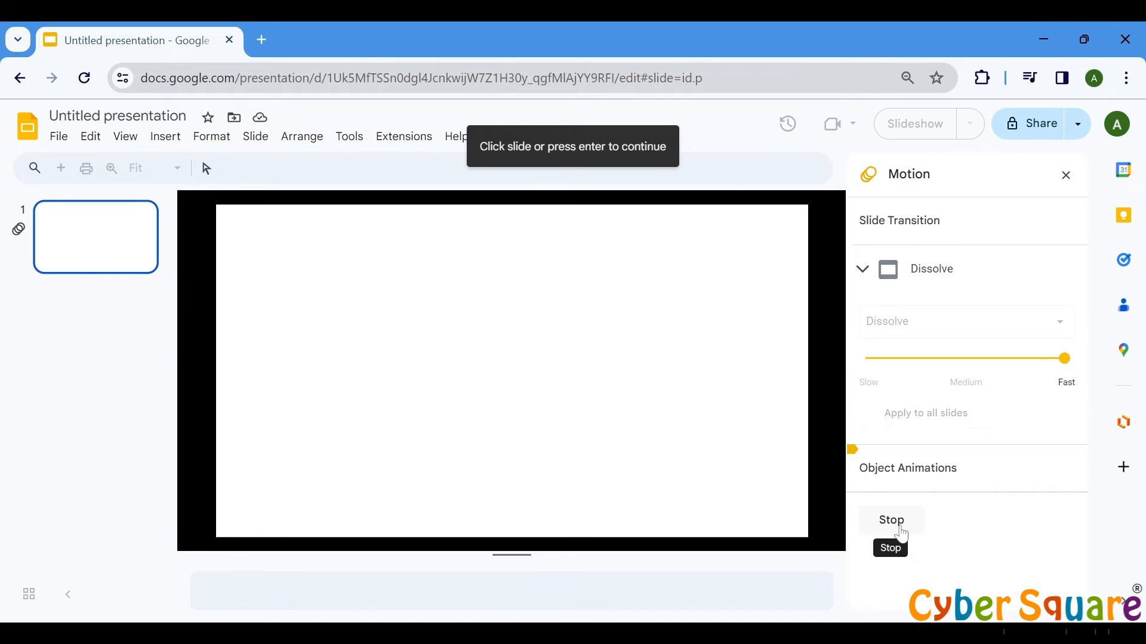
{"action": "left_click", "coordinate": [890, 520]}
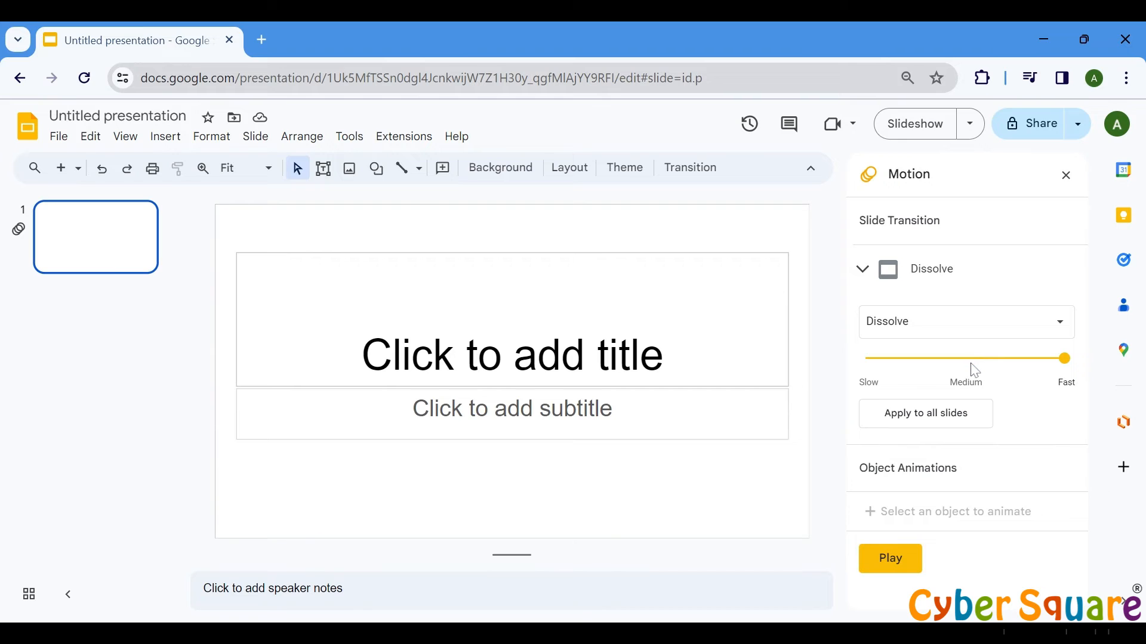
- Slow the Dissolve transition to about 2.2 seconds and preview it again
{"action": "left_click_drag", "start_coordinate": [1064, 358], "coordinate": [981, 358]}
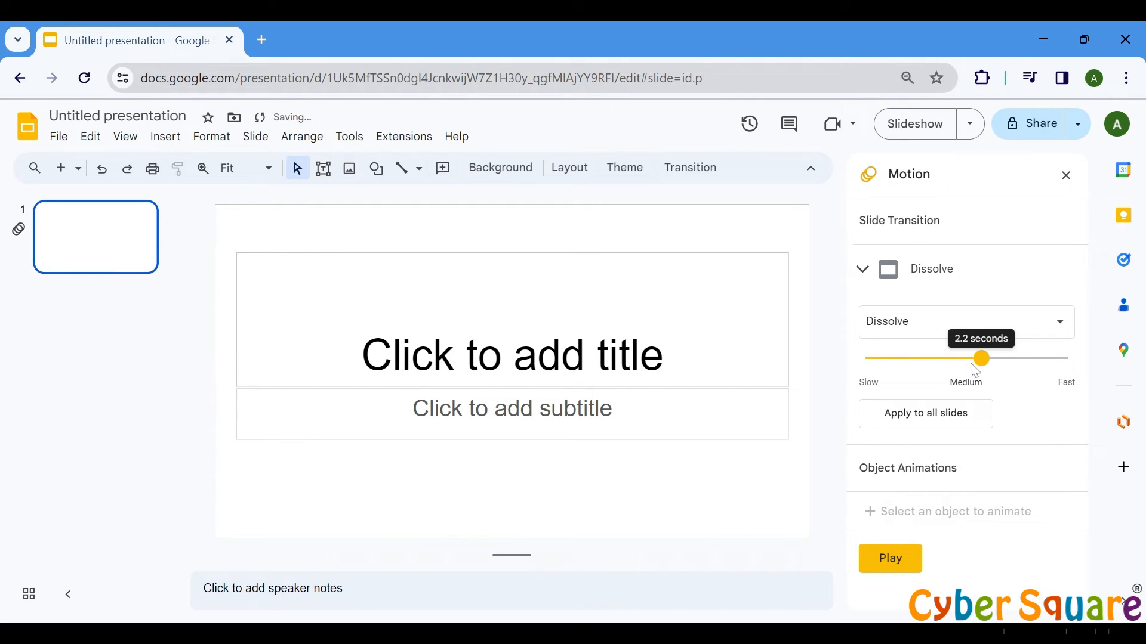
{"action": "left_click_drag", "start_coordinate": [981, 358], "coordinate": [940, 358]}
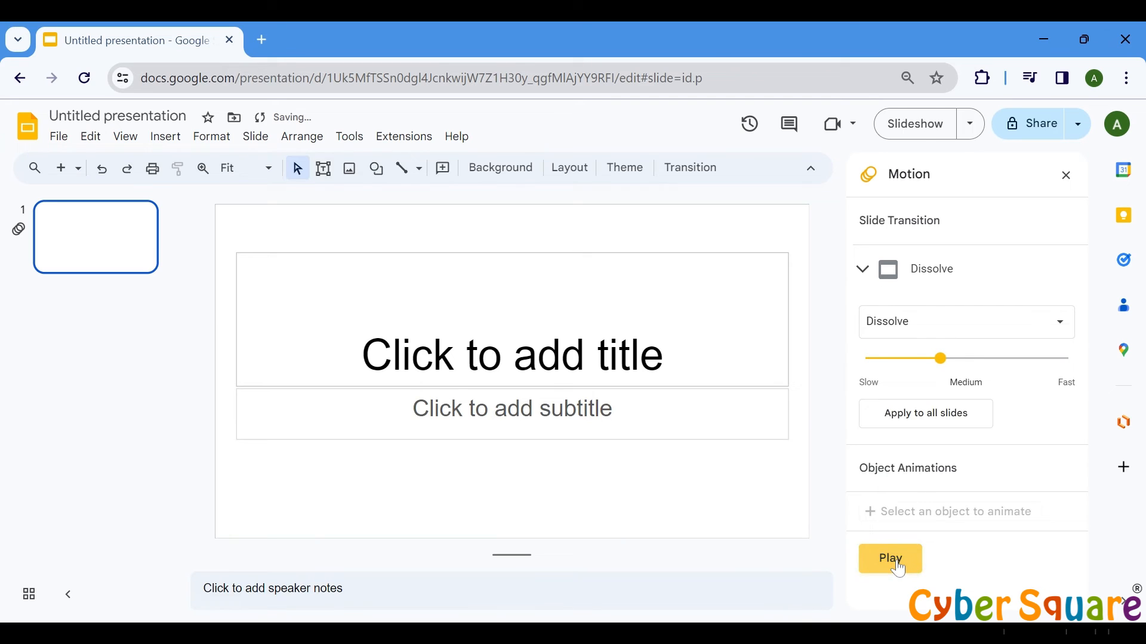
{"action": "left_click", "coordinate": [890, 558]}
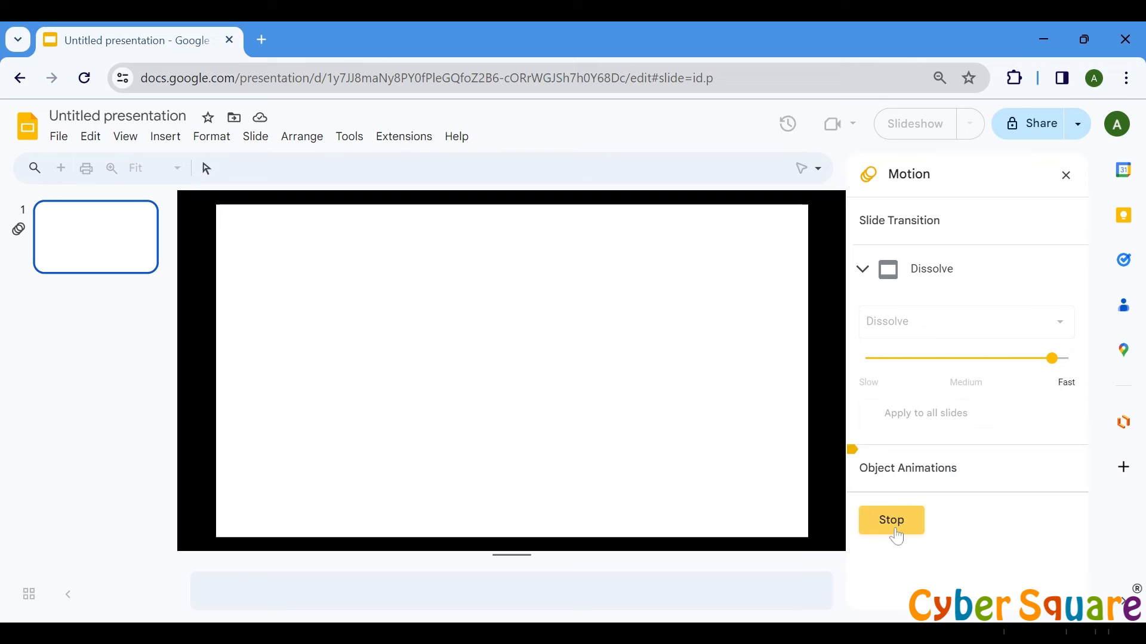
{"action": "left_click", "coordinate": [890, 519]}
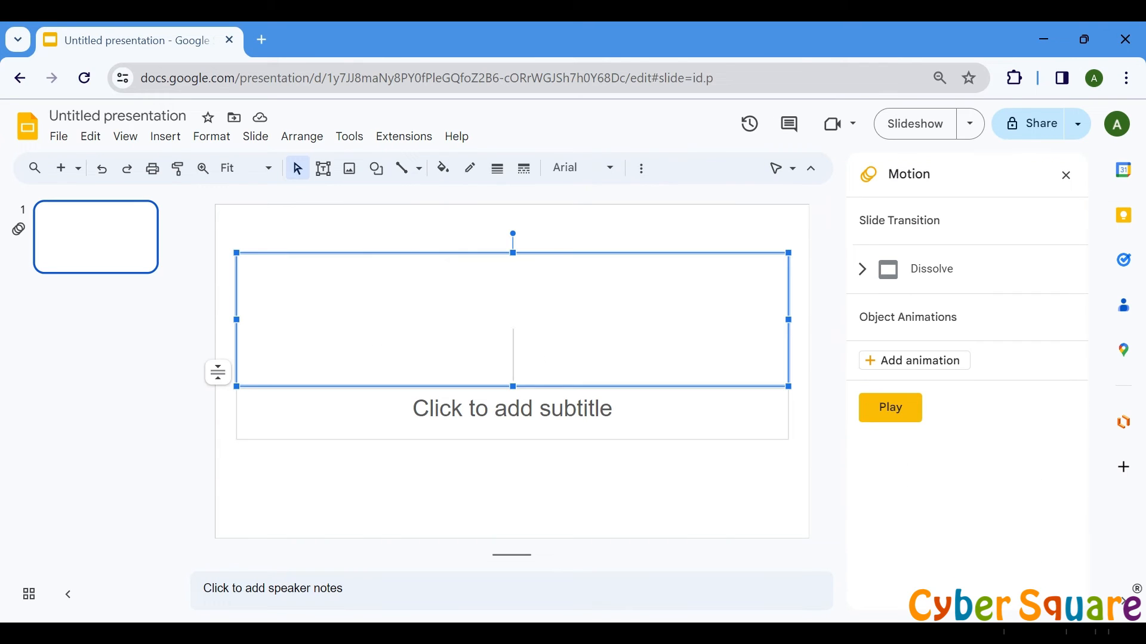
- Title slide 1 'welcome' with subtitle 'Cyber Square'
{"action": "type", "text": "welcome"}
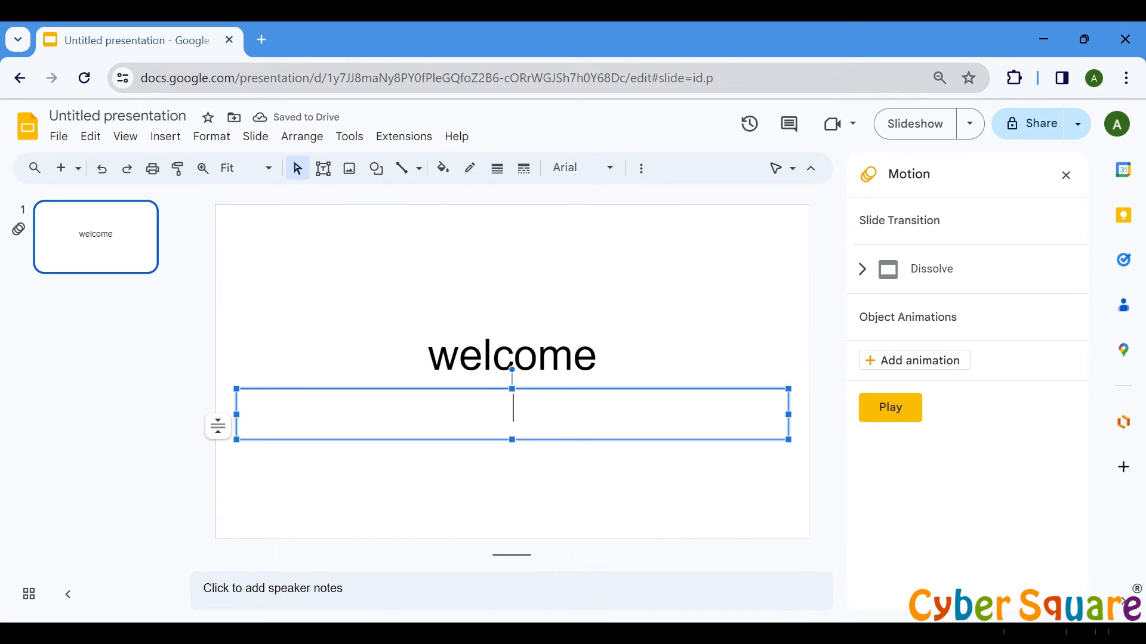
{"action": "type", "text": "Cyber Square"}
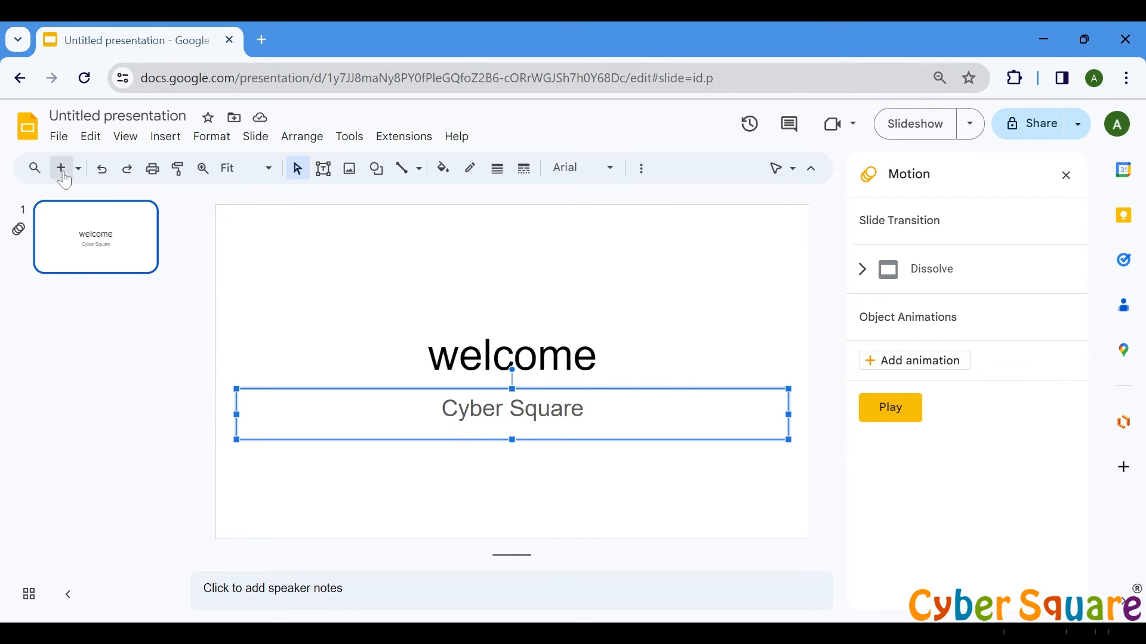
- Add slide 2 with heading 'This is the head' and body 'These are the contents.'
{"action": "left_click", "coordinate": [59, 168]}
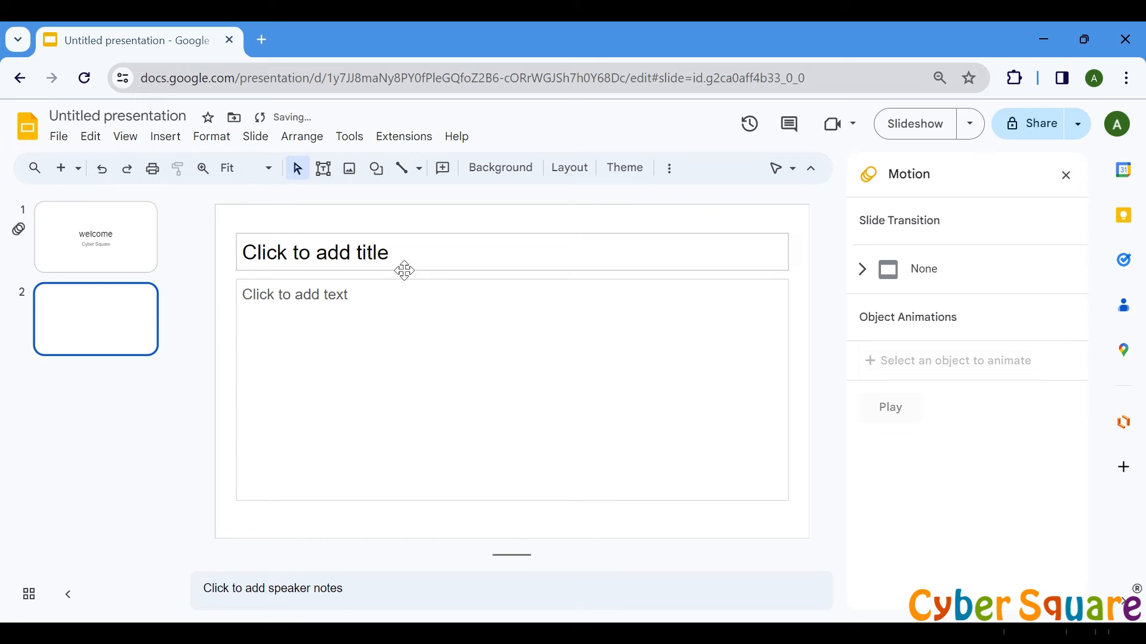
{"action": "left_click", "coordinate": [404, 252]}
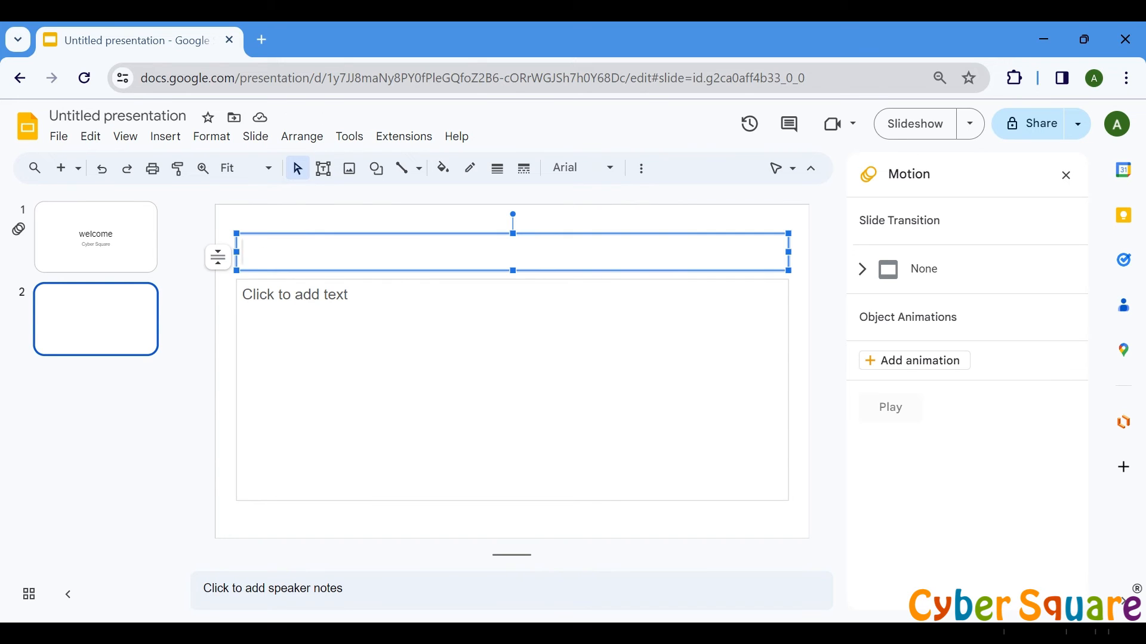
{"action": "type", "text": "This is the head"}
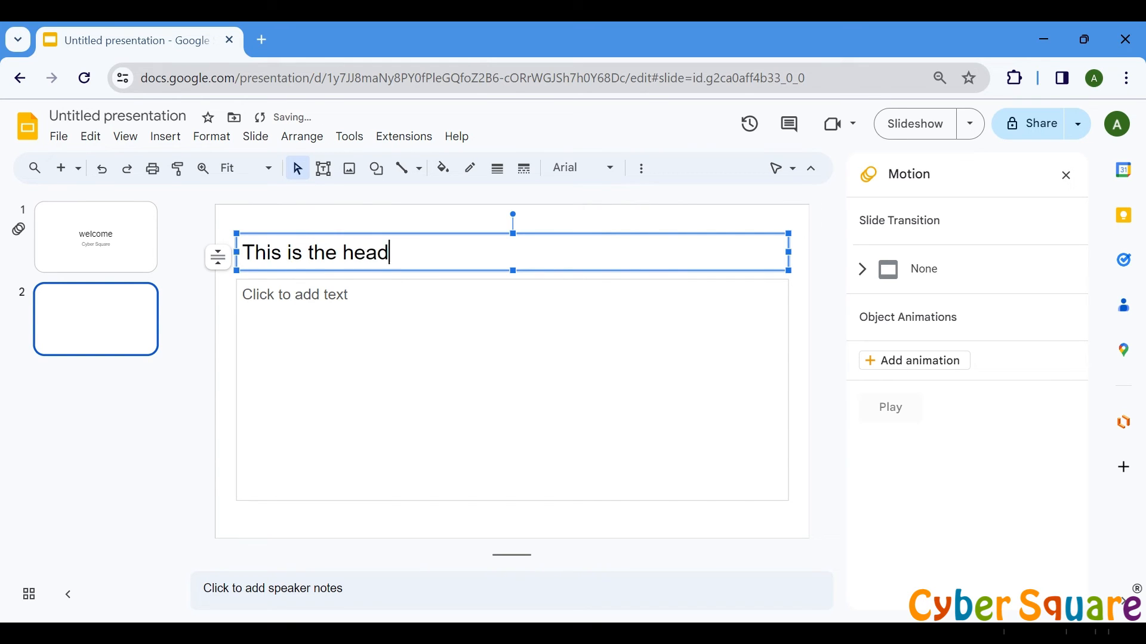
{"action": "type", "text": "These are"}
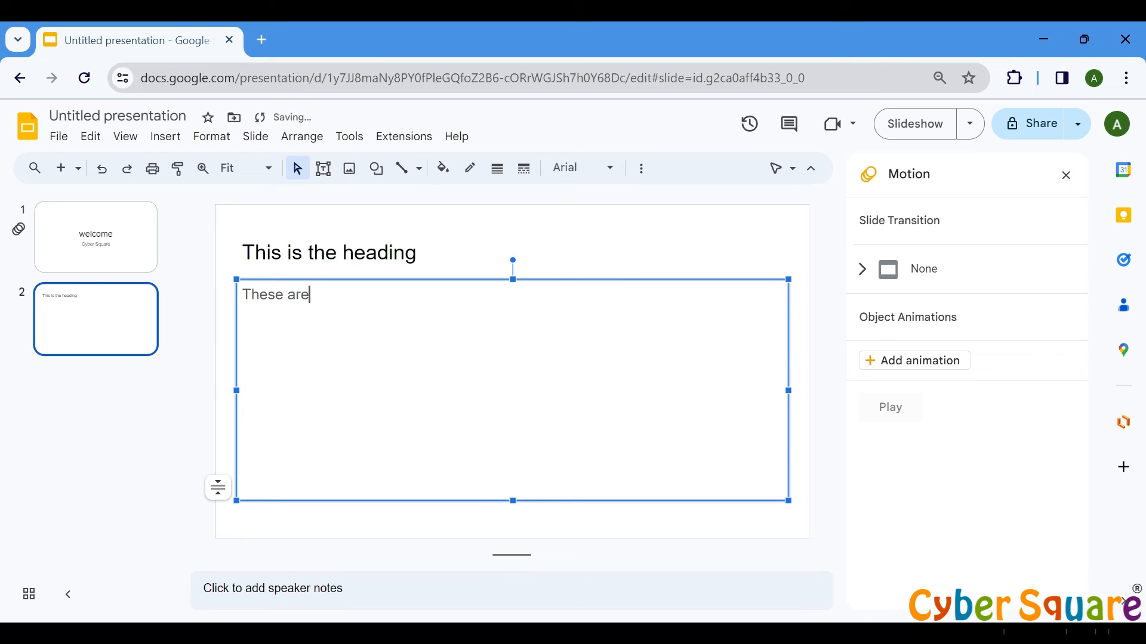
{"action": "type", "text": "the contents."}
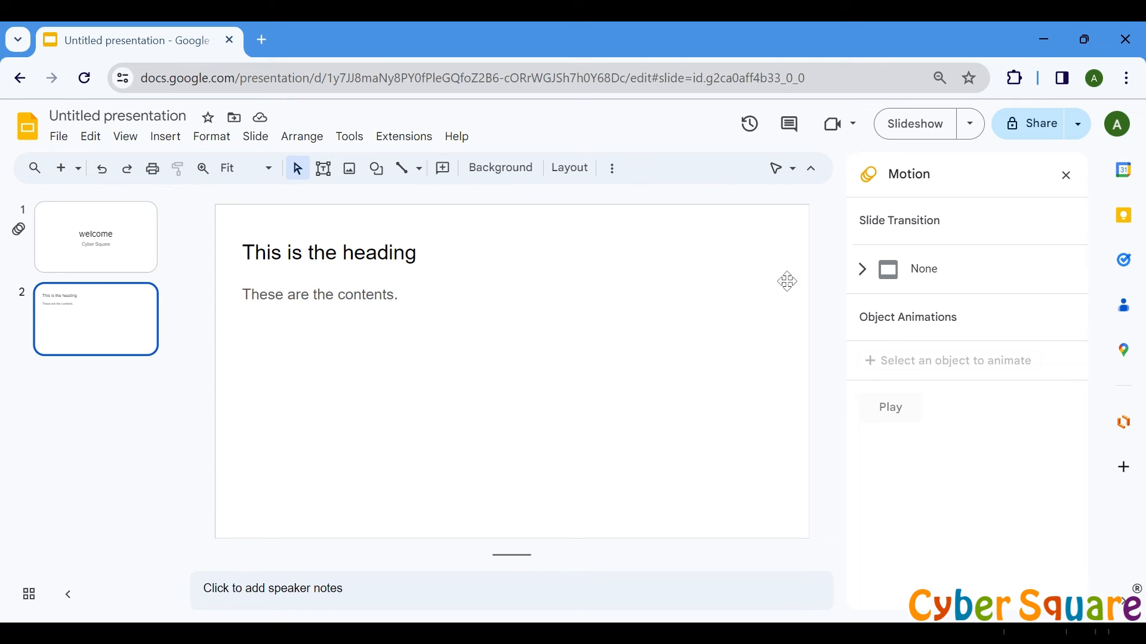
- From the welcome slide, apply its Dissolve transition to all slides
{"action": "left_click", "coordinate": [95, 237]}
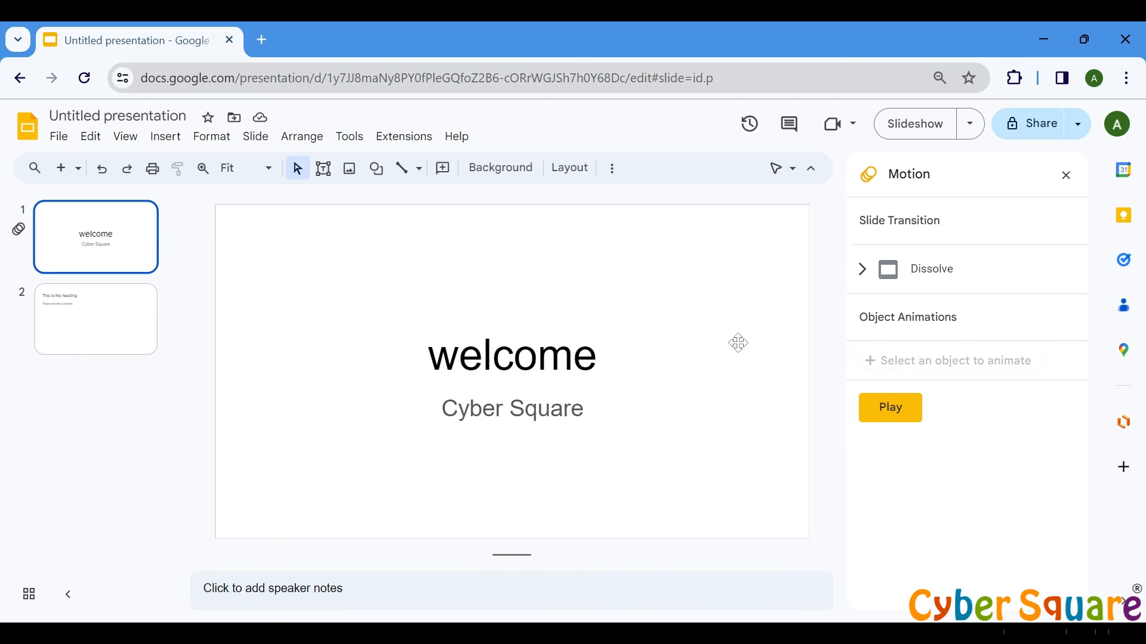
{"action": "mouse_move", "coordinate": [892, 306]}
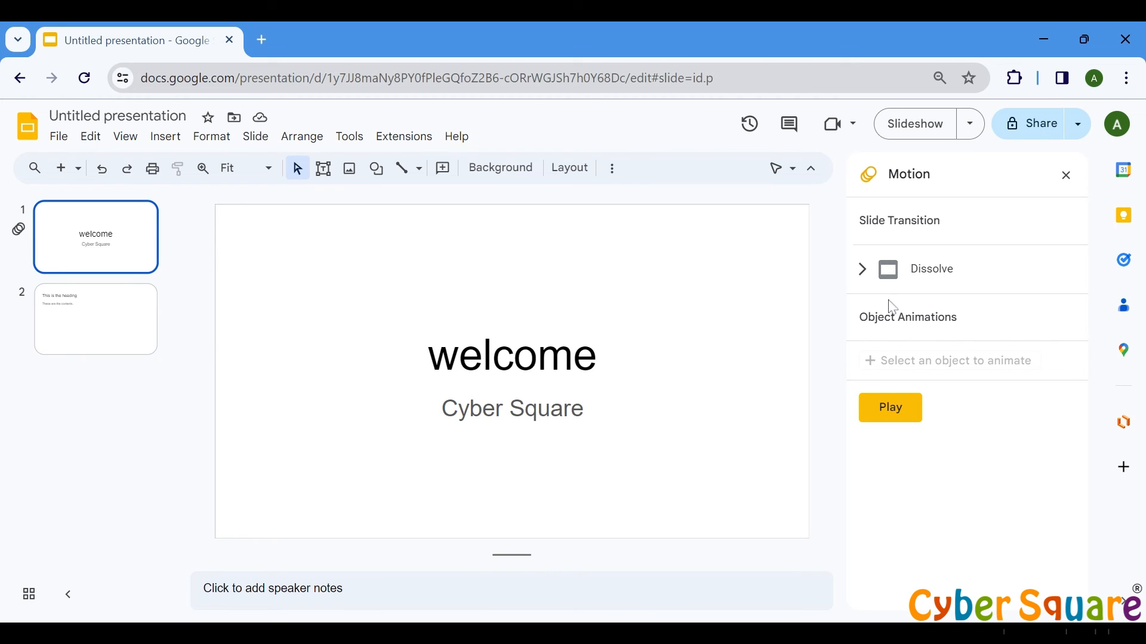
{"action": "left_click", "coordinate": [931, 269]}
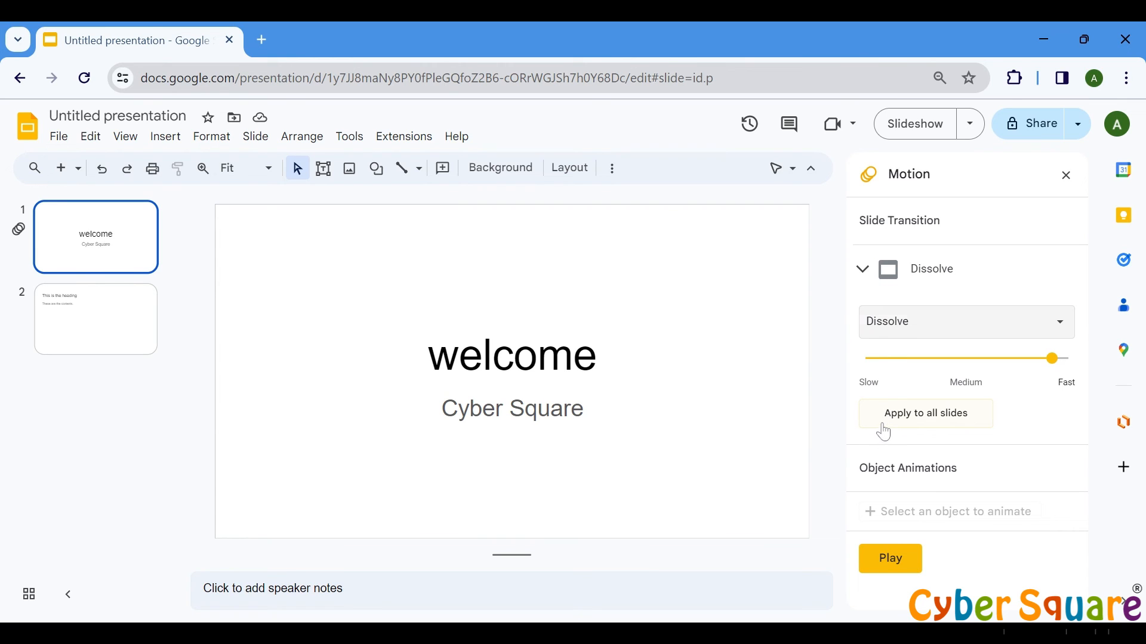
{"action": "left_click", "coordinate": [925, 413]}
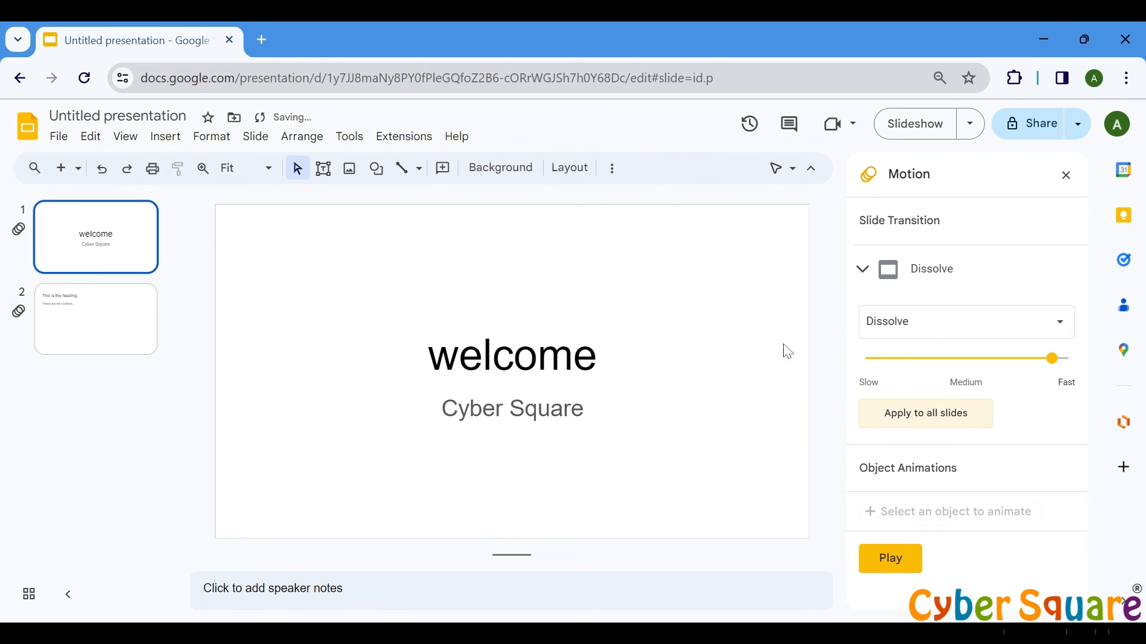
{"action": "mouse_move", "coordinate": [912, 124]}
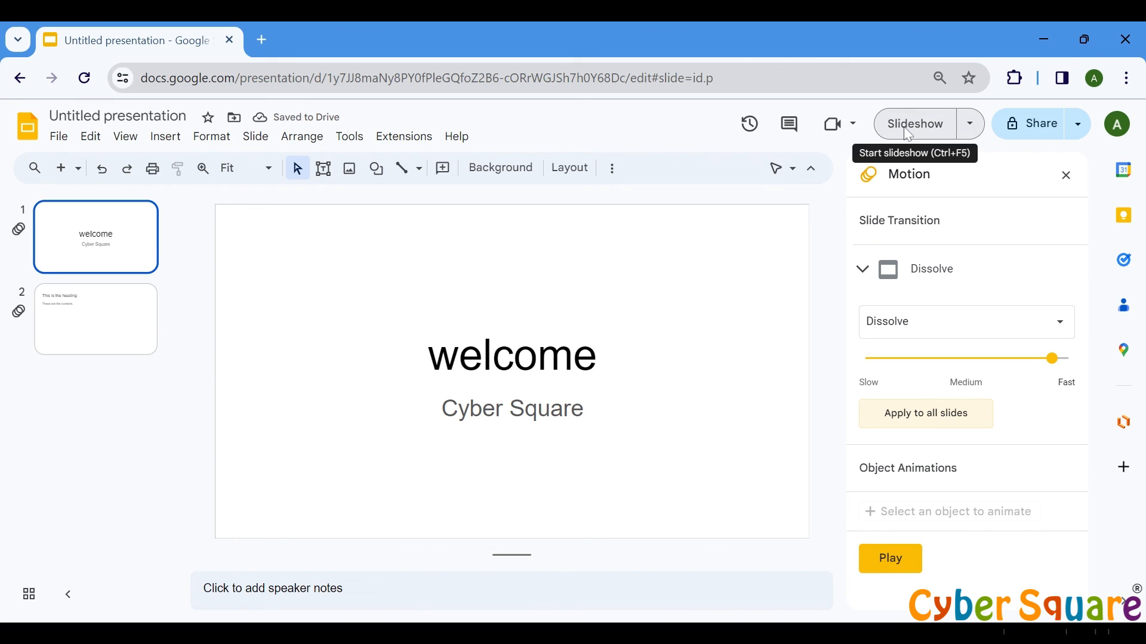
- Open slide 2's transition type list to confirm Dissolve is selected
{"action": "left_click", "coordinate": [964, 322]}
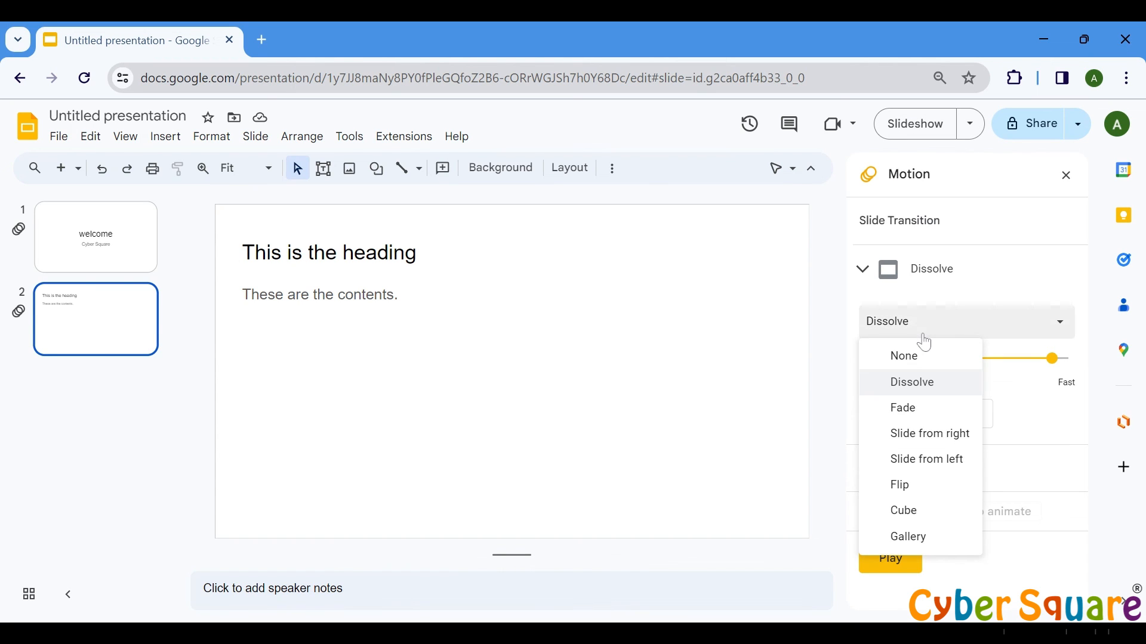